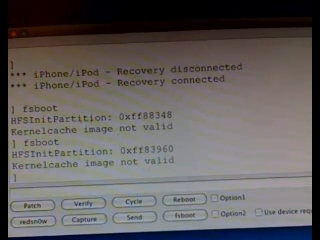
pyautogui.click(30, 213)
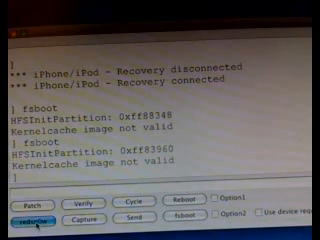